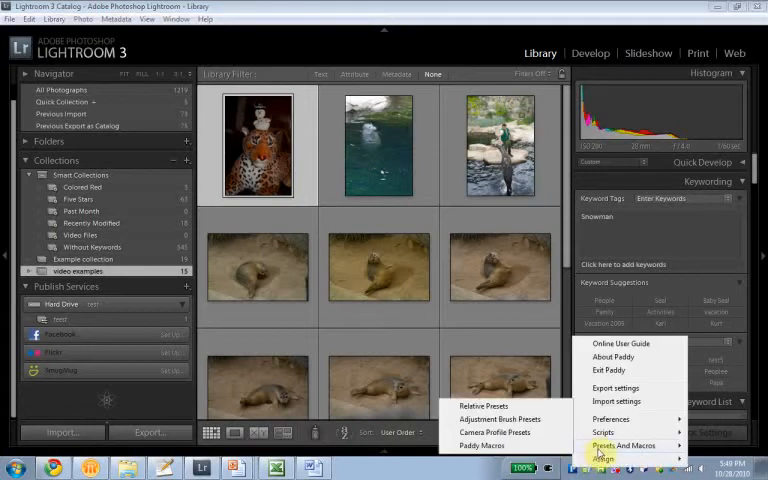
Show Paddy's Scripts submenu with its edit, record and playback options
click(604, 432)
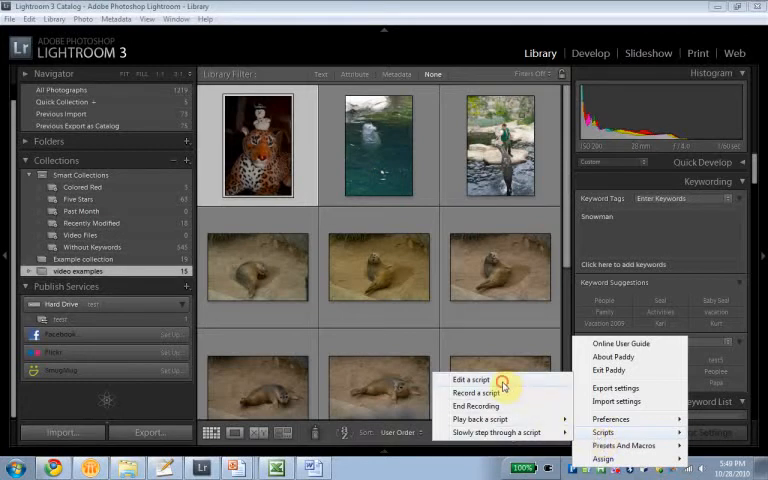
Start a new script in the Paddy Script Editor holding two one-second Pause rows
click(471, 380)
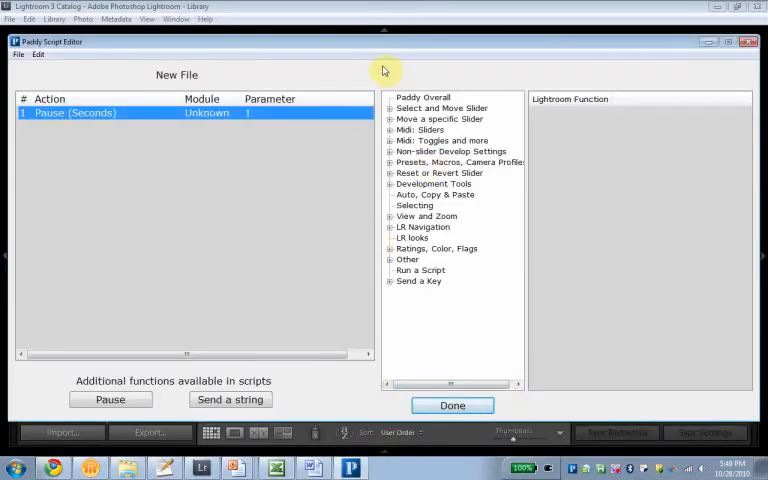
mouse_move(535, 90)
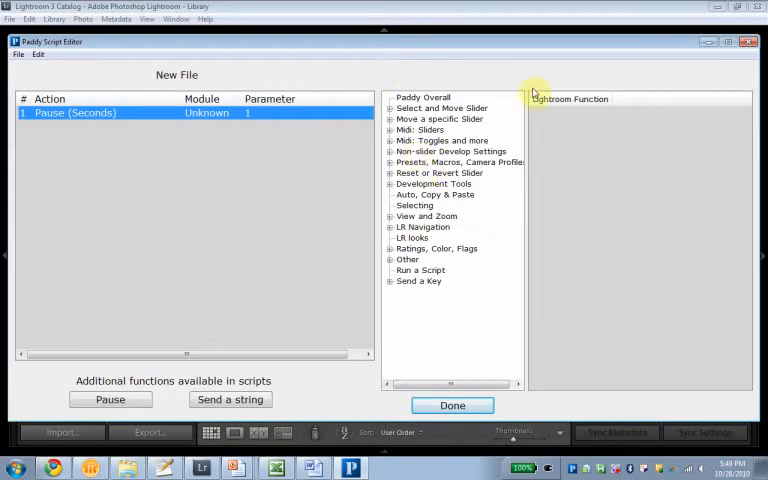
mouse_move(80, 80)
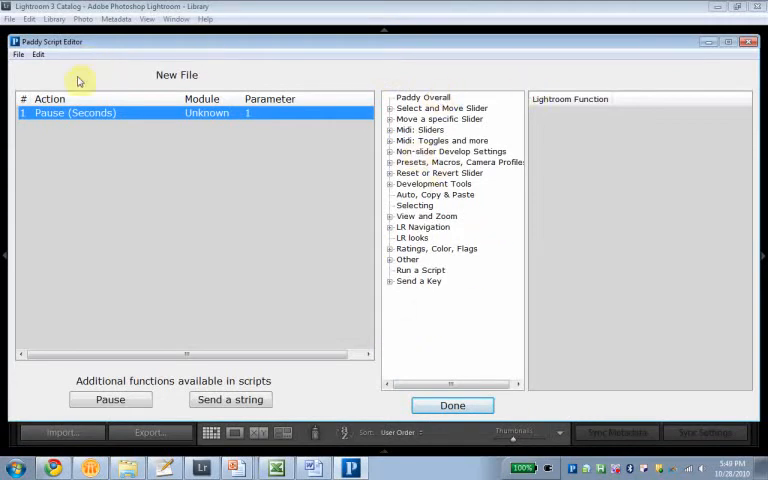
mouse_move(140, 89)
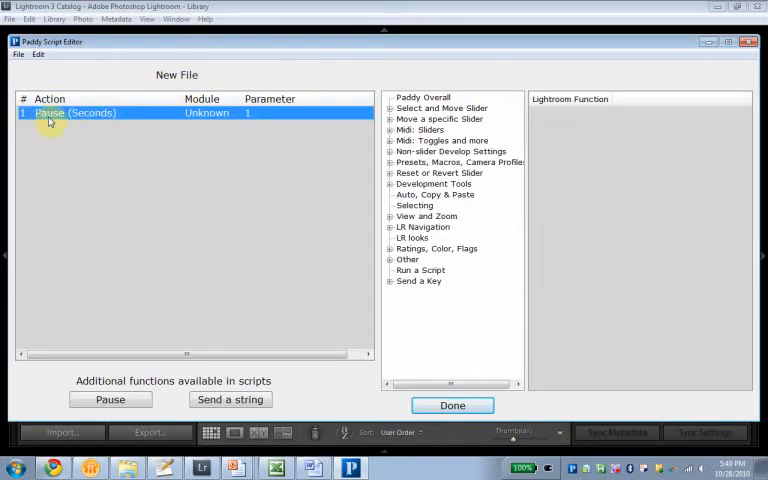
mouse_move(260, 120)
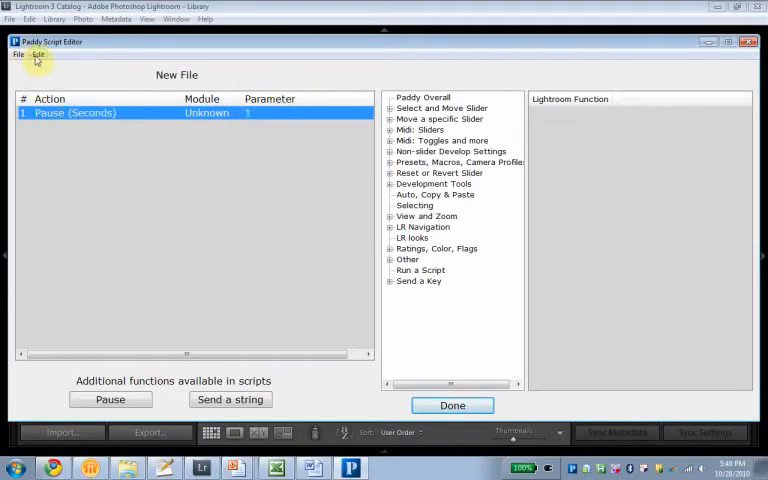
click(110, 399)
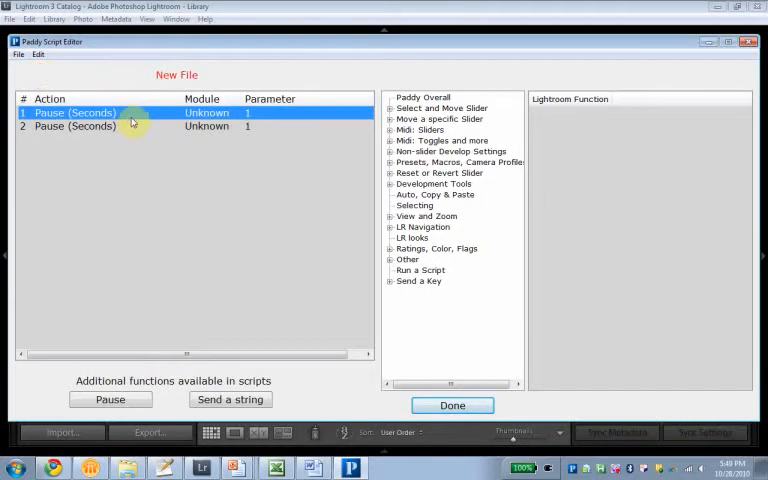
mouse_move(351, 46)
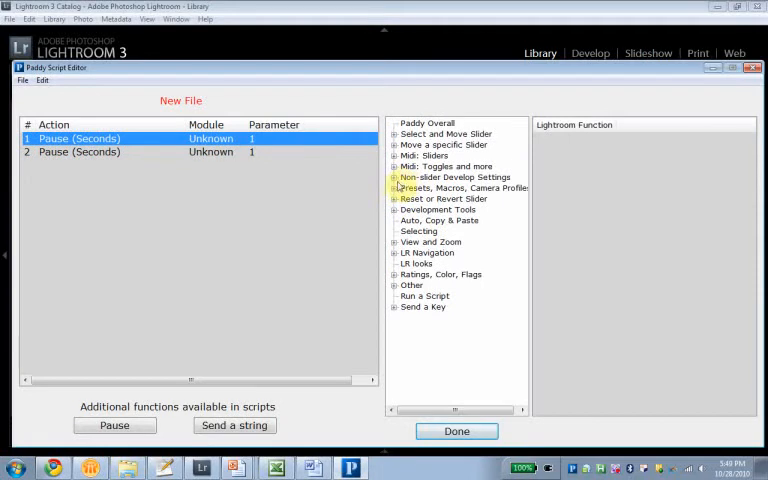
Make row 1 a Set a Filter Preset 'snowman' step executed in the Develop module
click(396, 188)
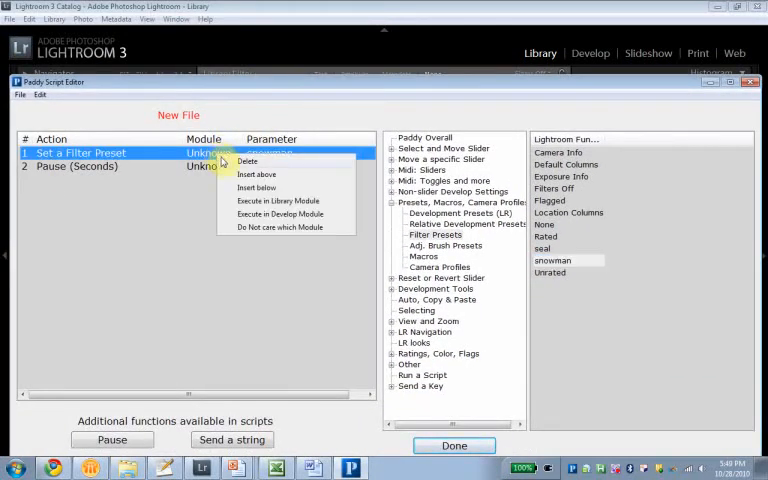
mouse_move(270, 211)
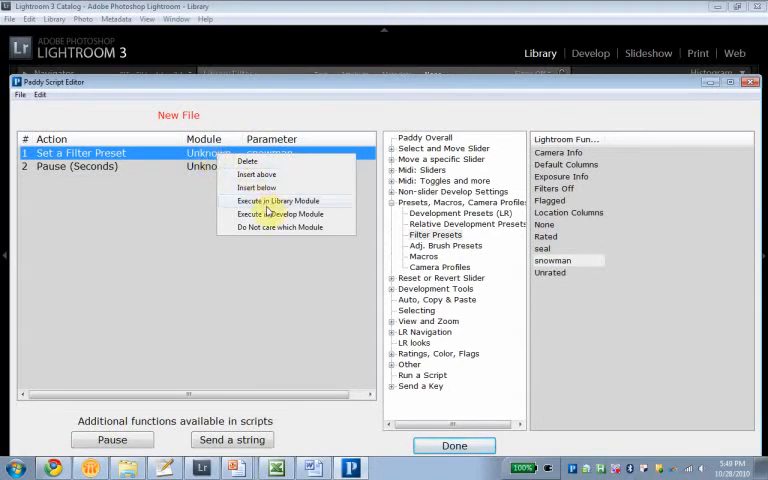
click(280, 214)
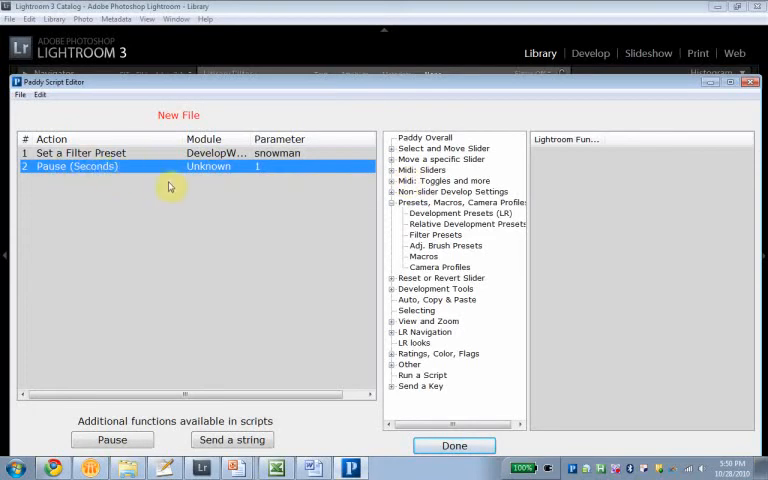
mouse_move(372, 181)
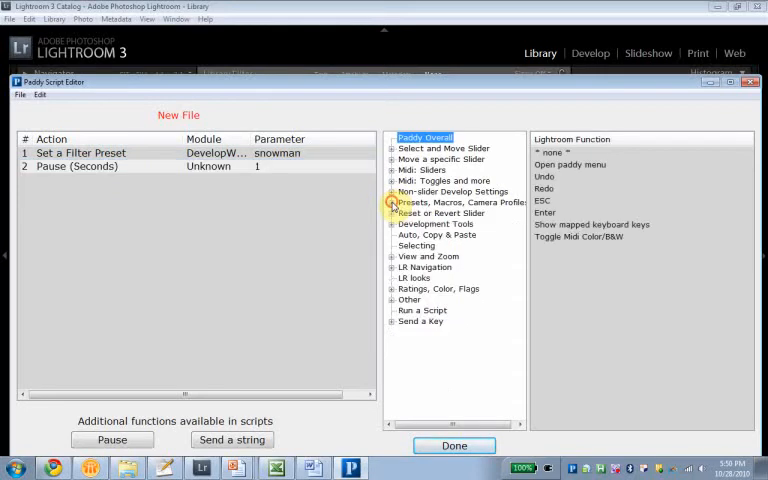
Assign Auto Tone to row 2 and Auto White Balance to a newly inserted row 3
click(437, 234)
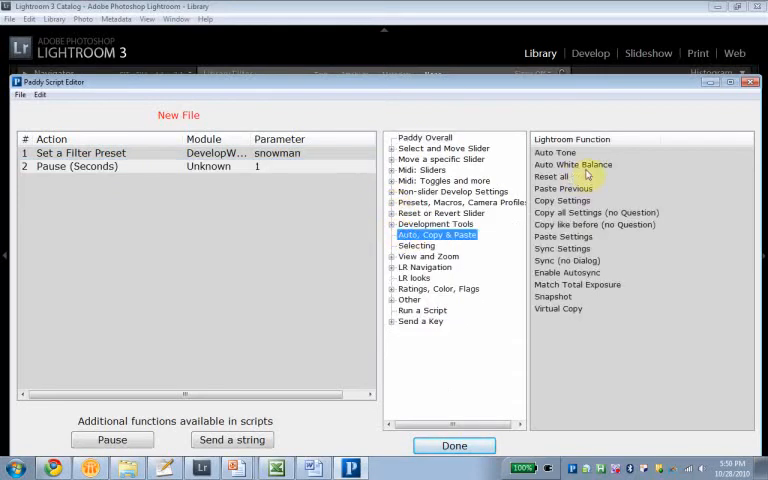
click(556, 152)
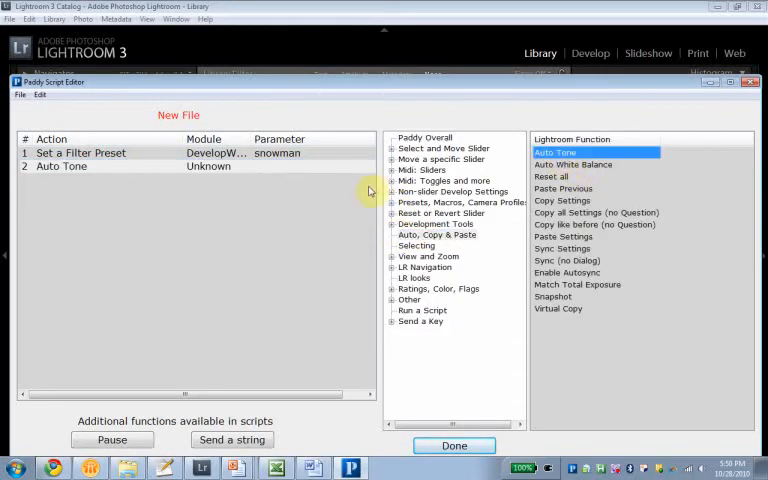
click(20, 94)
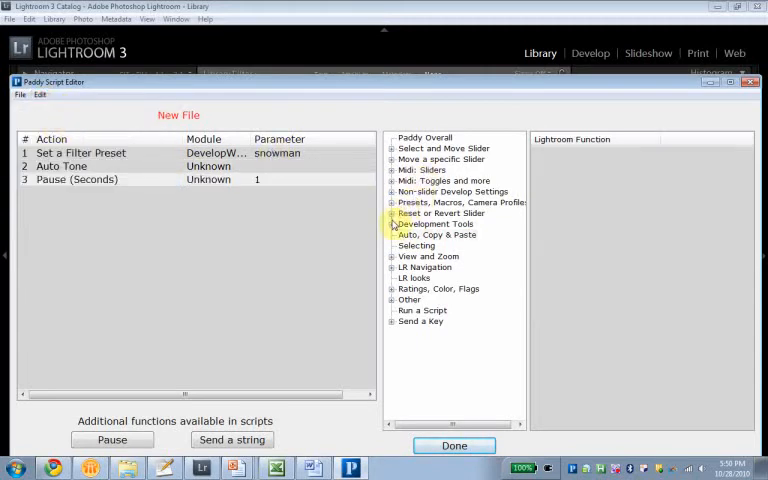
click(435, 234)
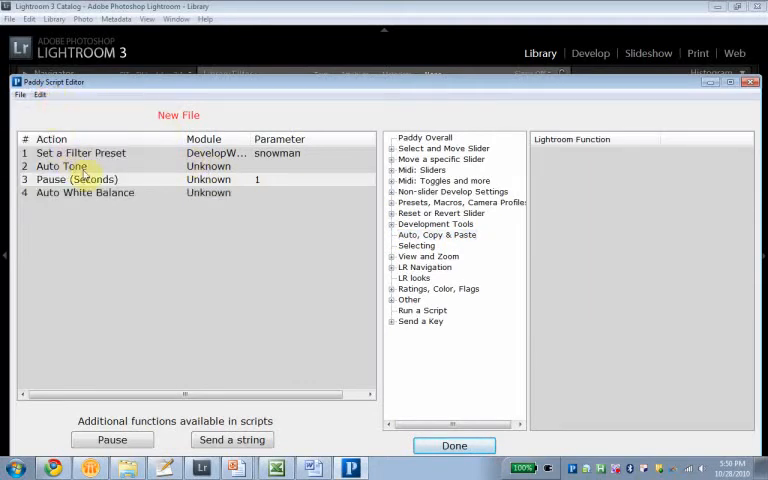
click(84, 179)
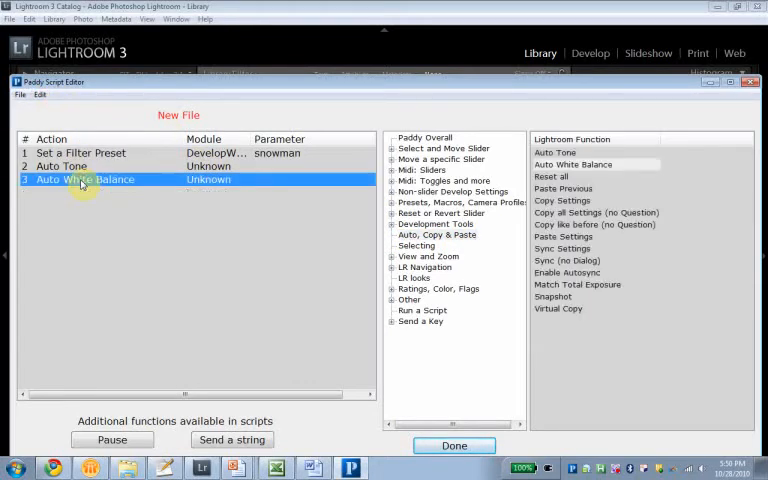
click(39, 94)
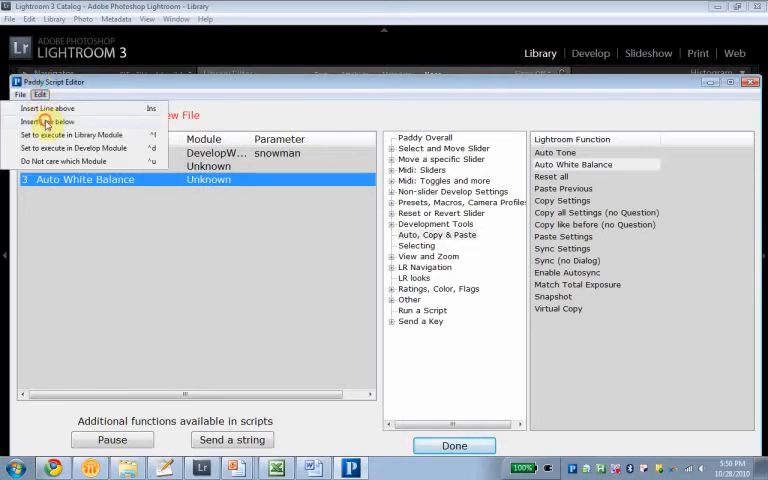
Insert rows for Set Crop to 1 x 1 and Adjustment Brush after Auto White Balance
click(47, 121)
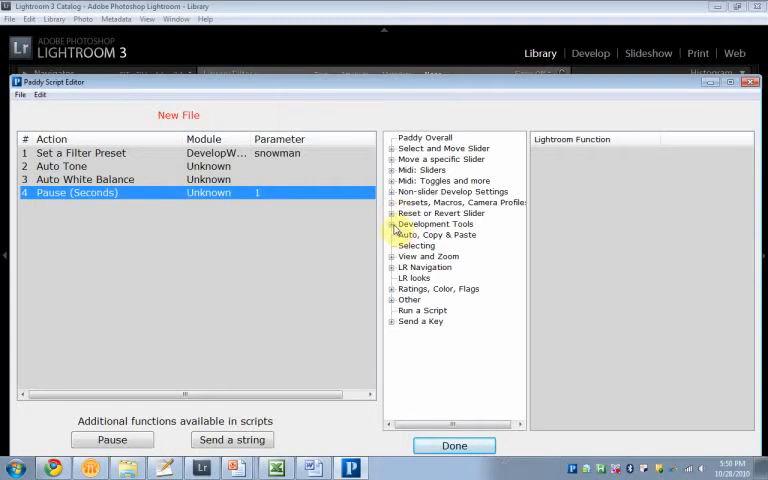
click(392, 223)
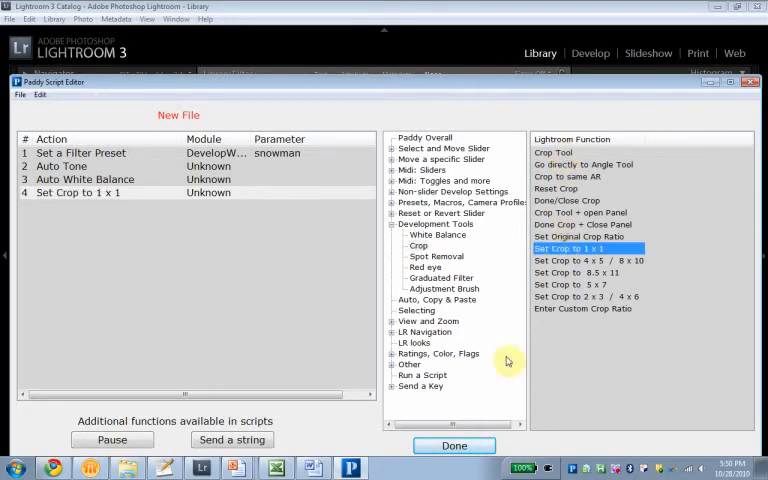
mouse_move(302, 264)
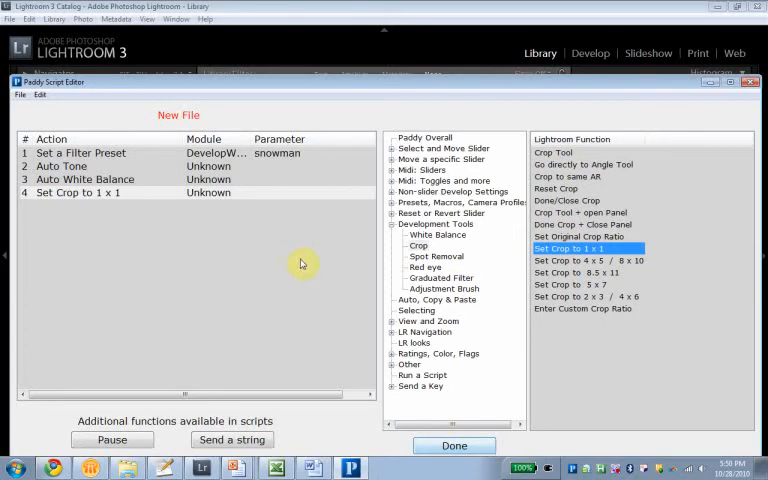
click(39, 94)
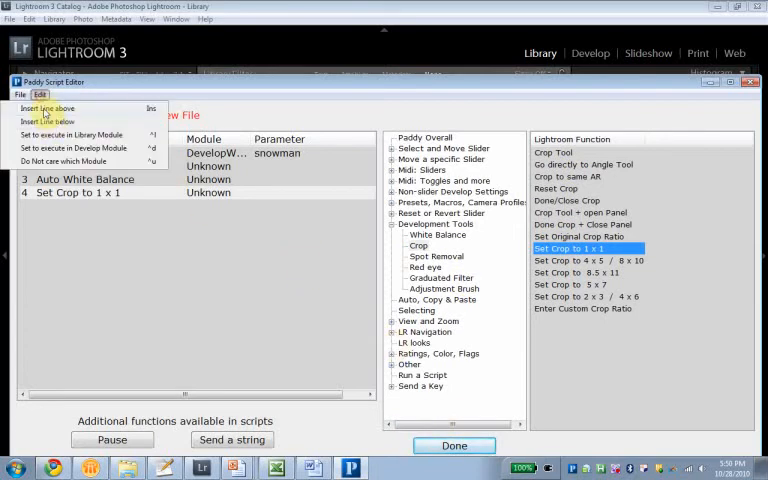
click(43, 121)
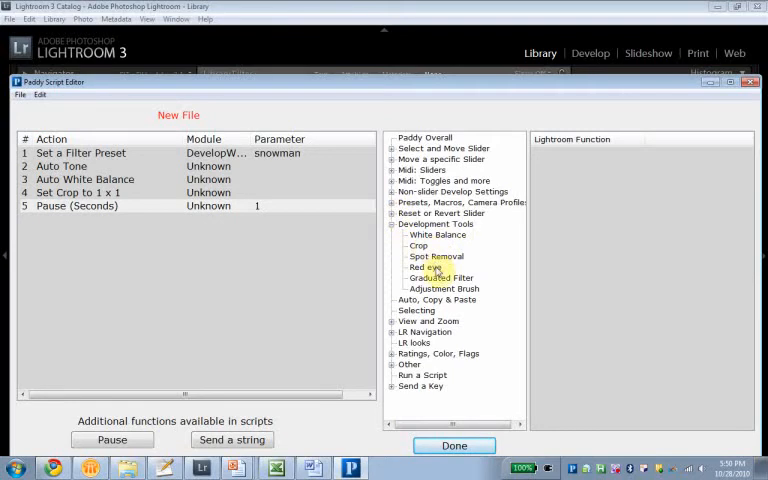
click(445, 288)
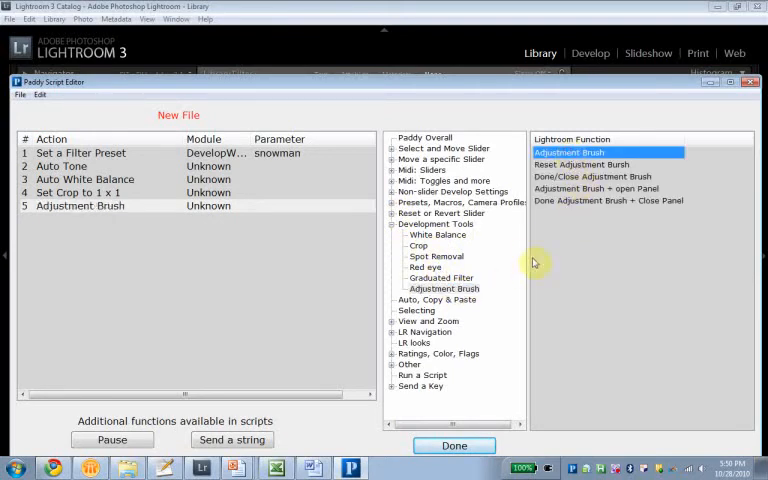
Set row 5 to Adjustment Brush + open Panel and run all rows in Develop
click(597, 188)
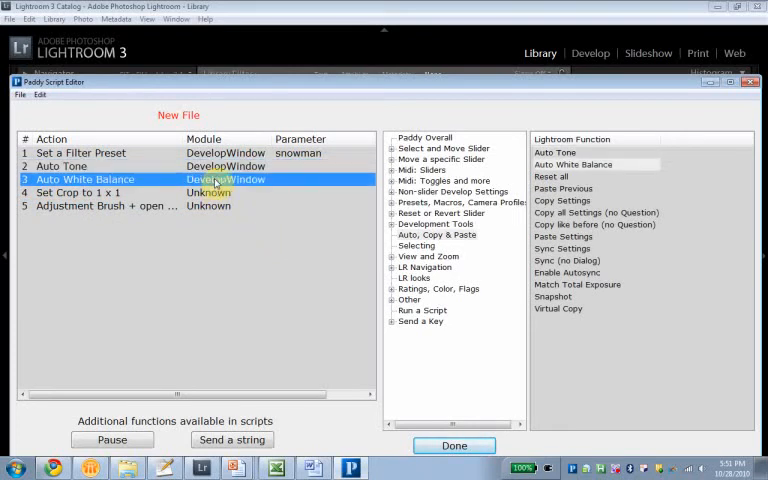
click(100, 205)
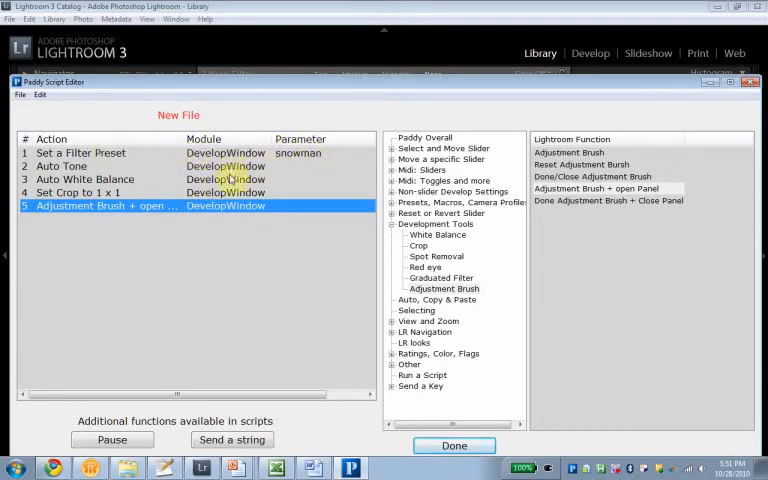
mouse_move(165, 205)
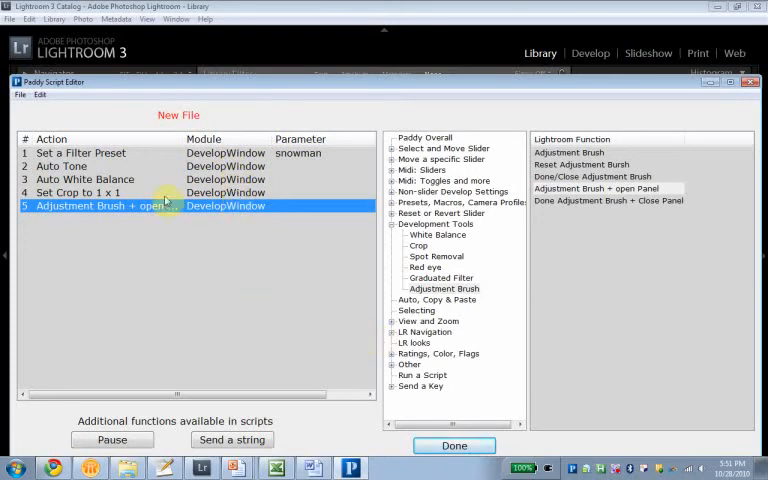
Save the five-step script over _video example.psc and close the script editor
click(20, 94)
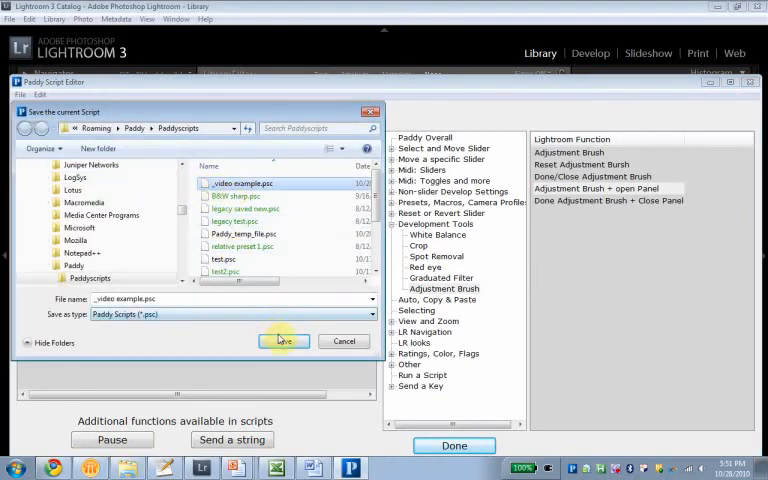
click(284, 341)
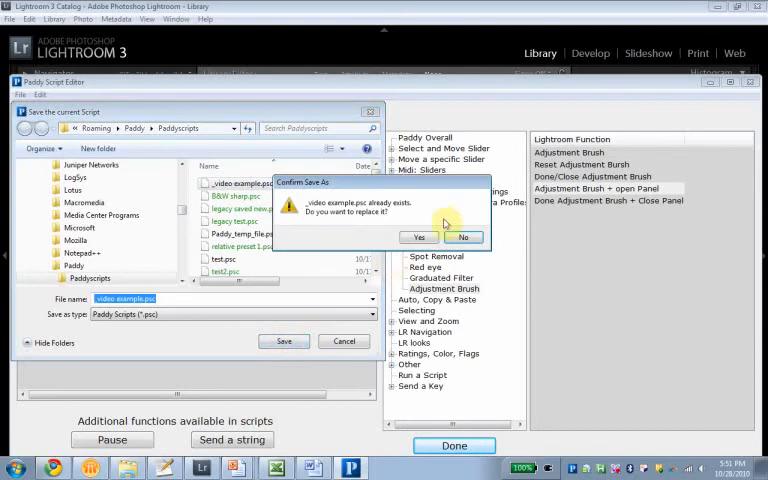
click(419, 237)
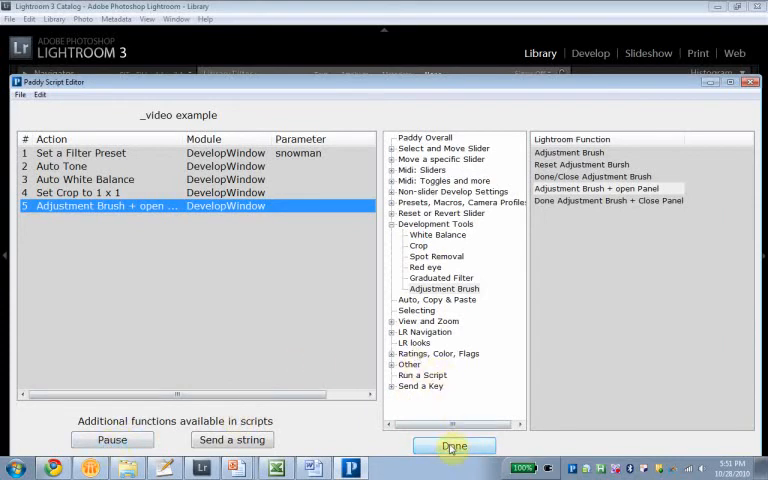
click(454, 446)
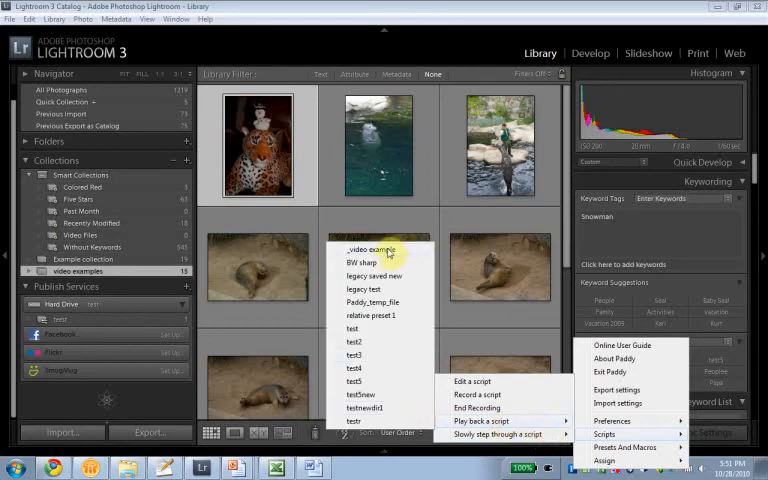
Play back _video example on the snowman photo, then revert it to Import in History
click(590, 53)
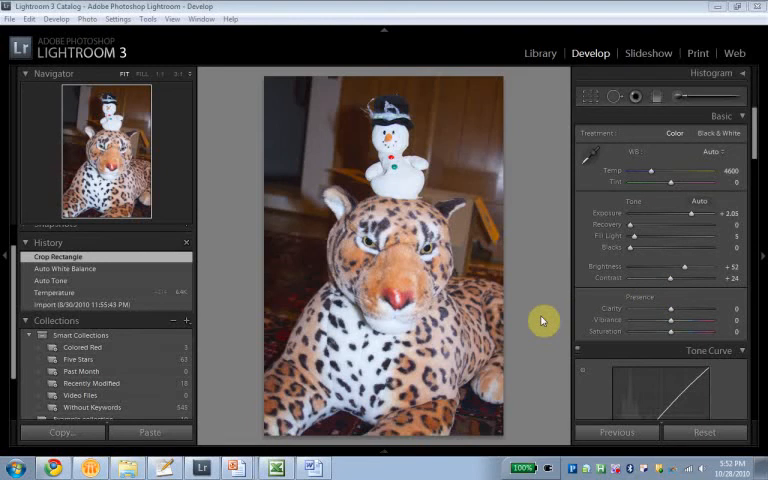
mouse_move(550, 321)
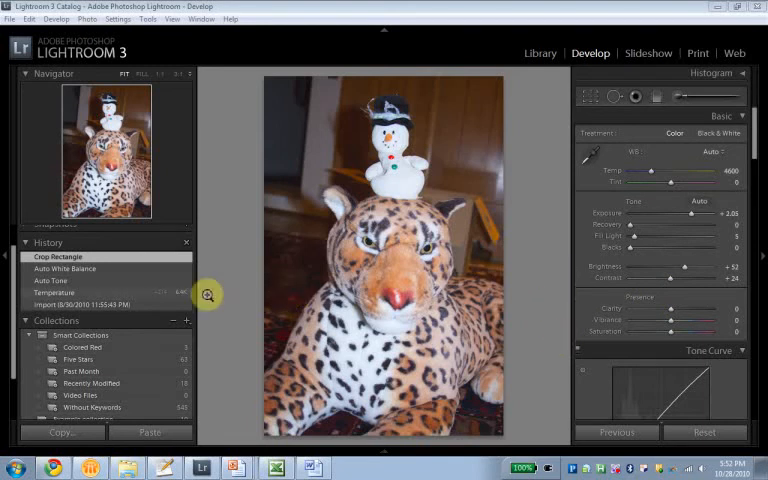
click(95, 304)
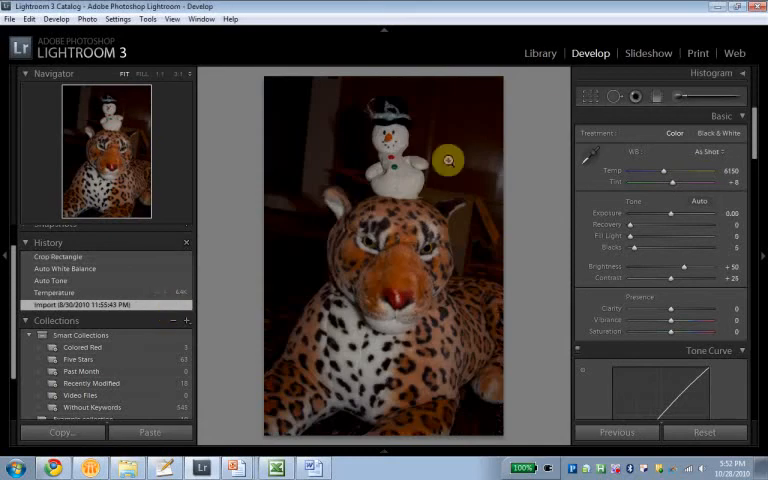
Return to Library and reopen _video example.psc in the Paddy Script Editor
click(539, 53)
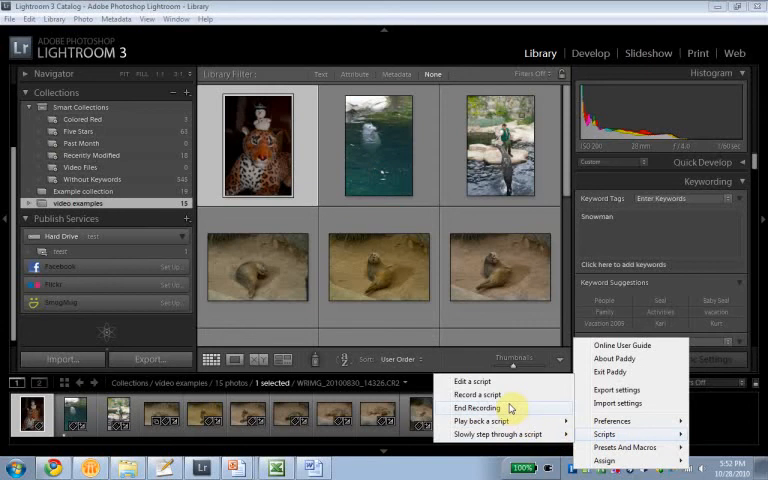
click(473, 381)
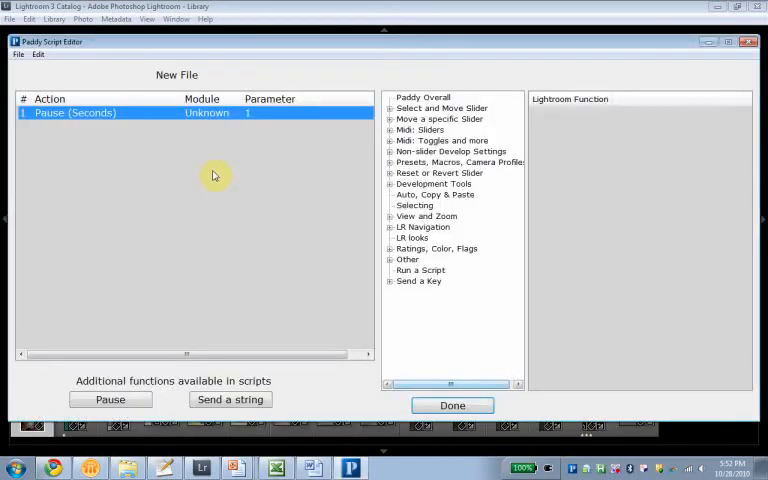
click(18, 54)
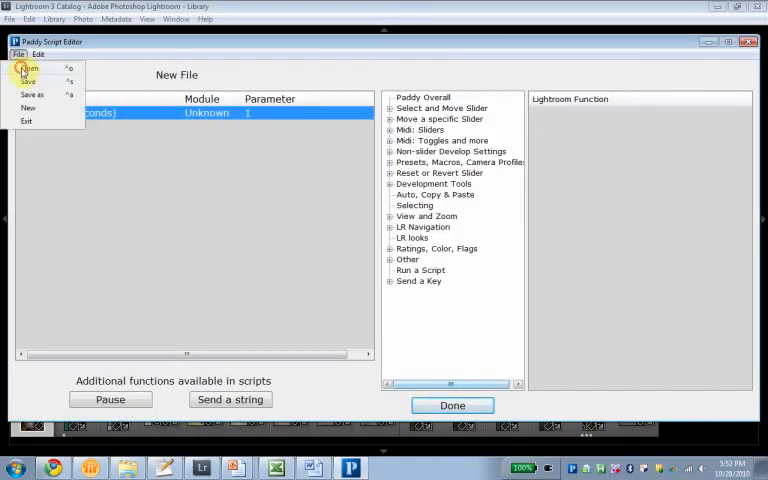
click(28, 68)
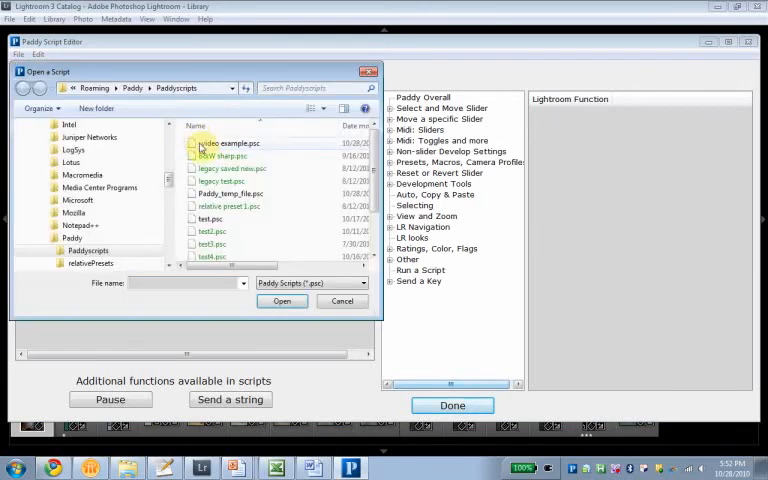
double_click(228, 143)
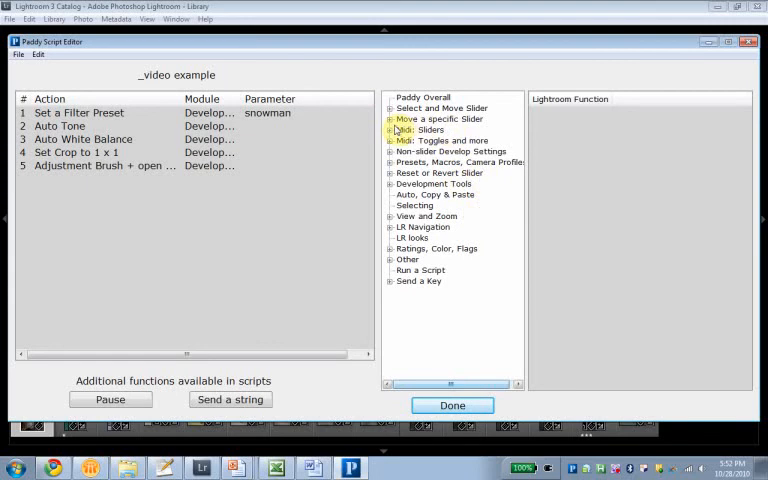
Insert a Crop Tool step before Set Crop and replace Adjustment Brush with Done/Close Crop
click(80, 152)
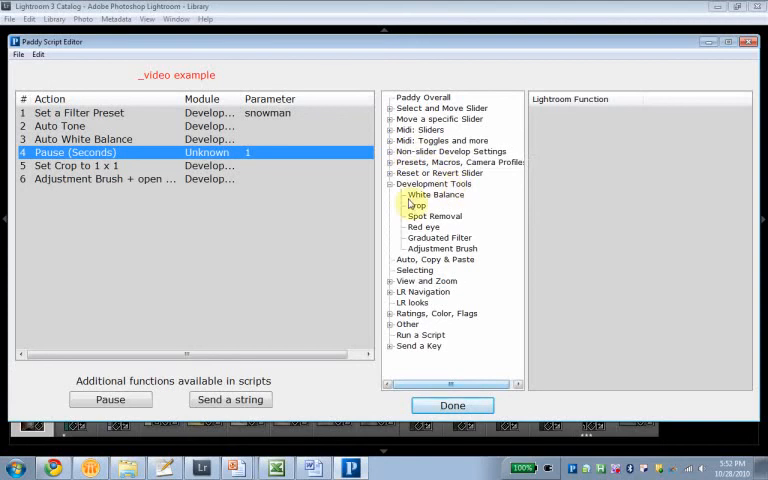
click(415, 205)
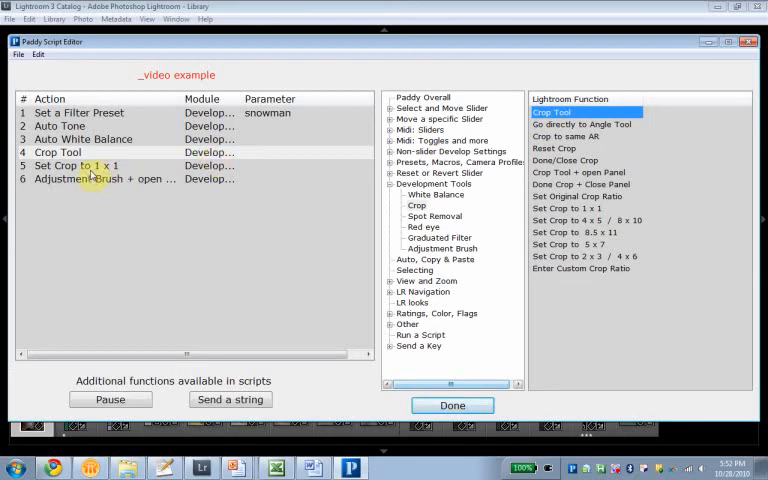
click(100, 179)
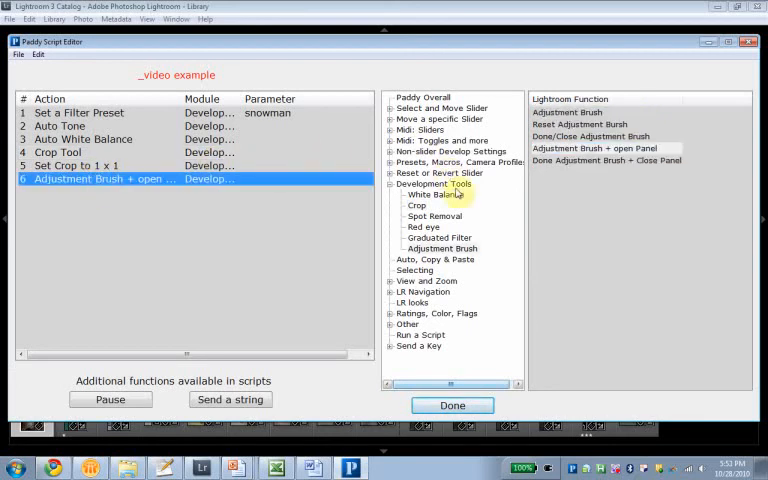
click(416, 205)
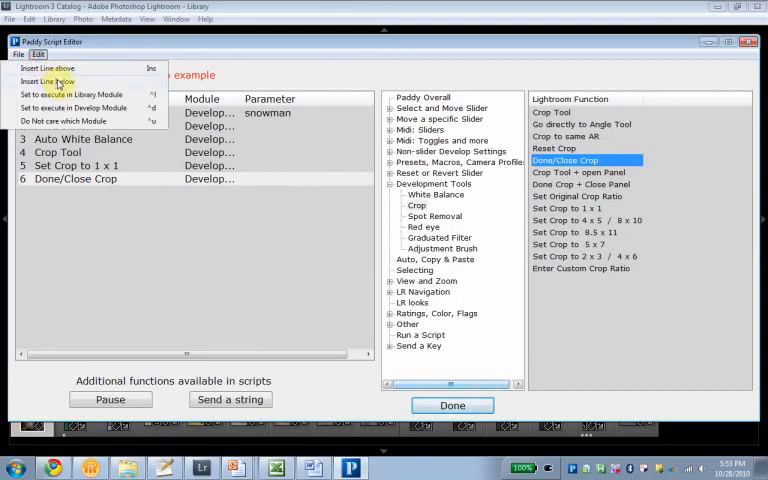
Append a Spot Removal Tool + open Panel step, save the script and close the editor
click(49, 80)
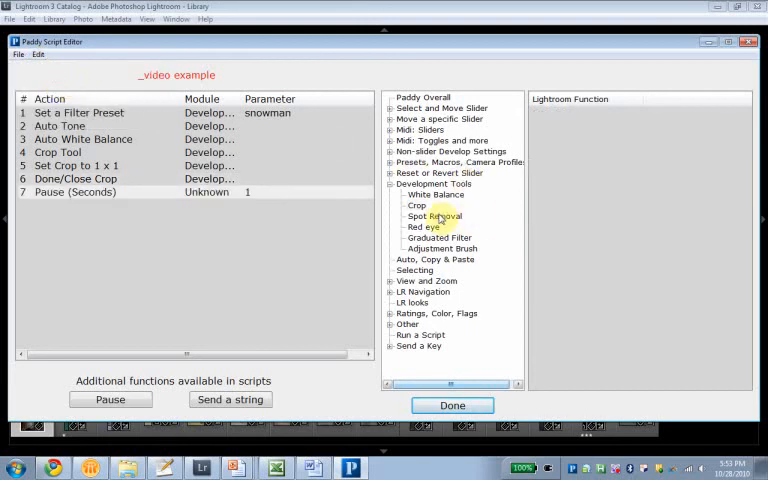
click(434, 216)
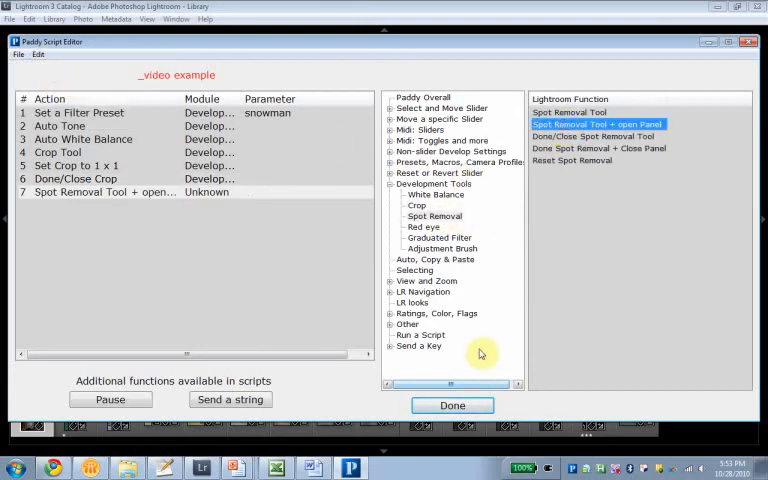
mouse_move(452, 405)
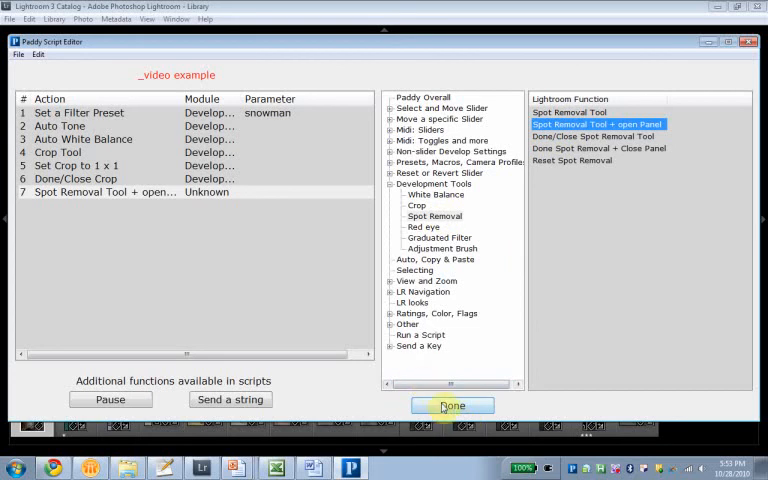
click(452, 405)
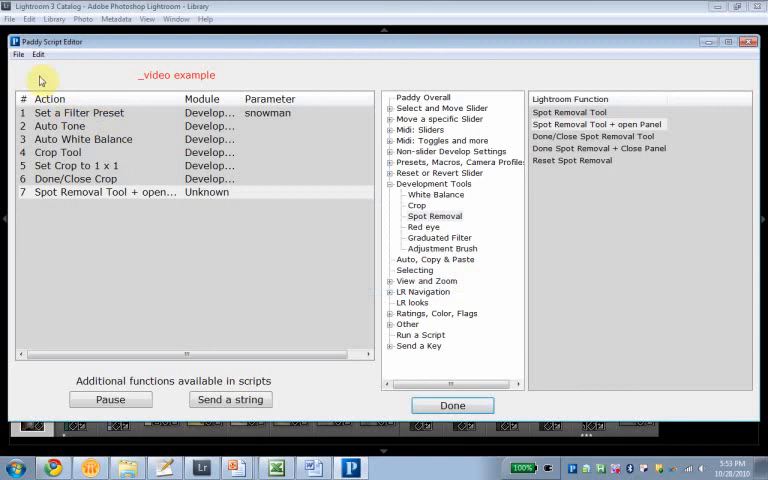
mouse_move(364, 273)
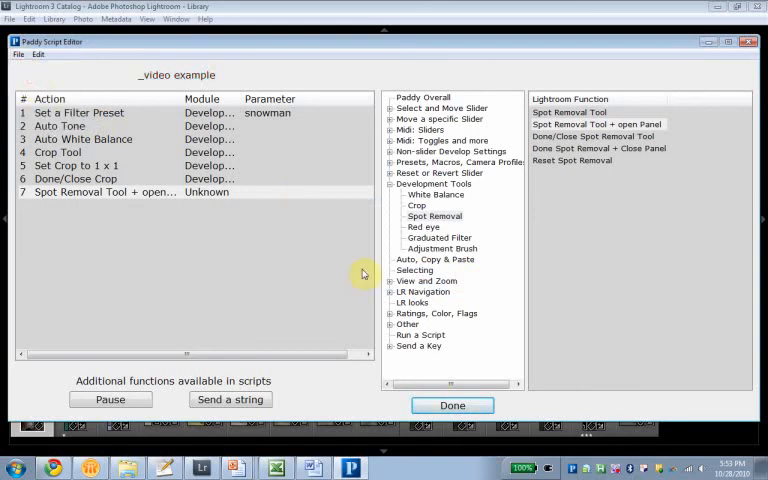
click(452, 405)
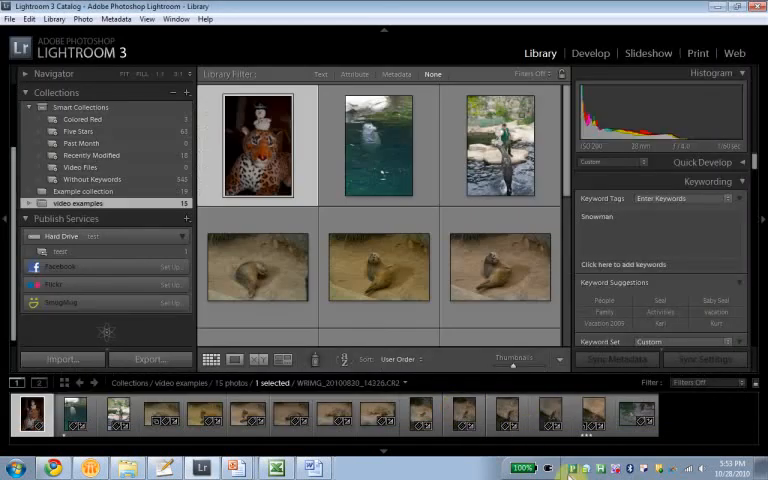
Replay the '_video example' Paddy script on the snowman photo, then reopen the Paddy menu
click(607, 434)
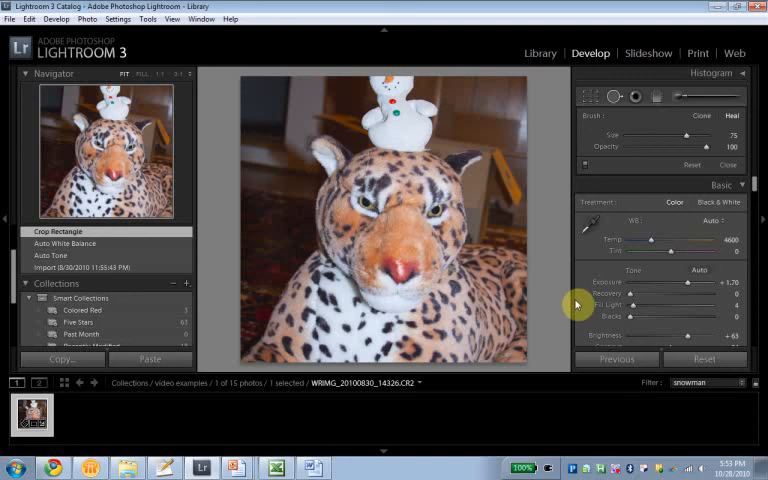
mouse_move(540, 335)
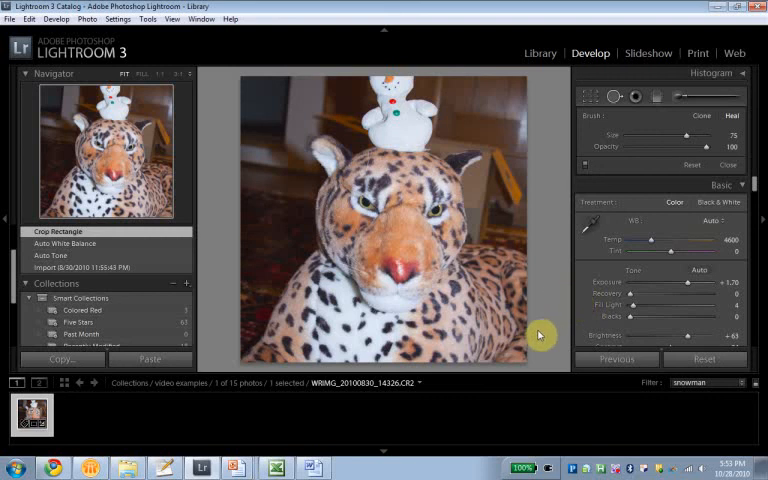
mouse_move(551, 350)
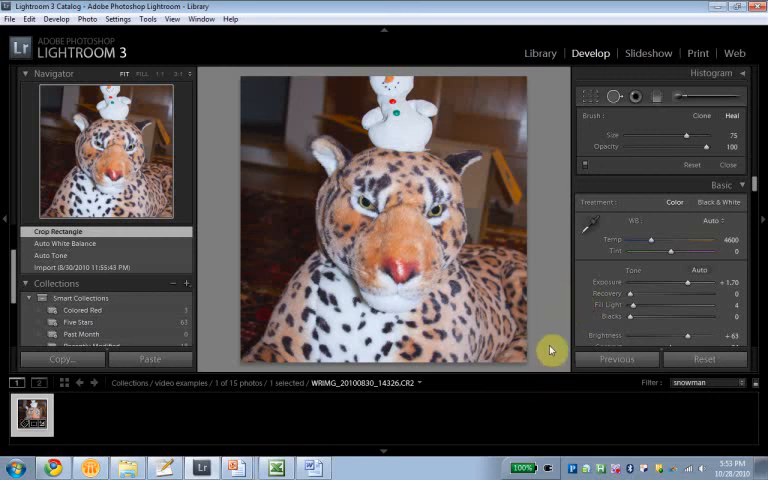
mouse_move(555, 345)
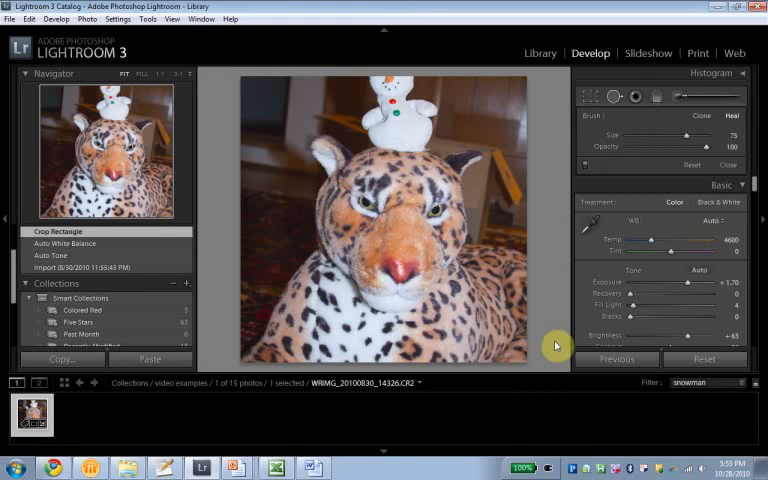
mouse_move(561, 343)
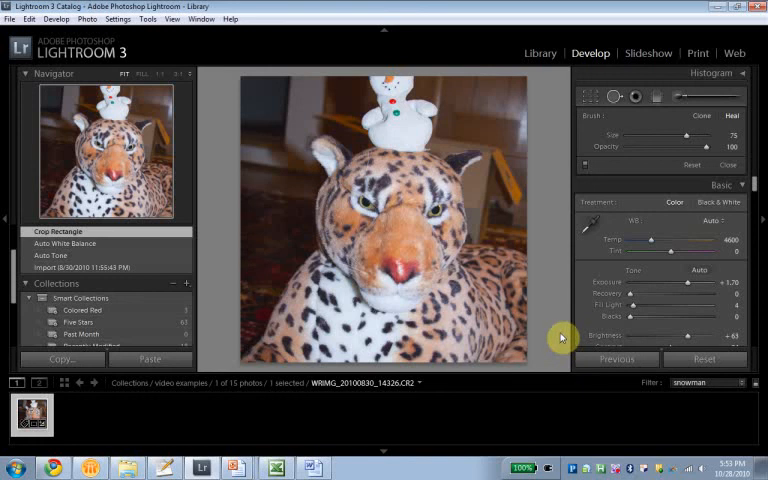
mouse_move(577, 180)
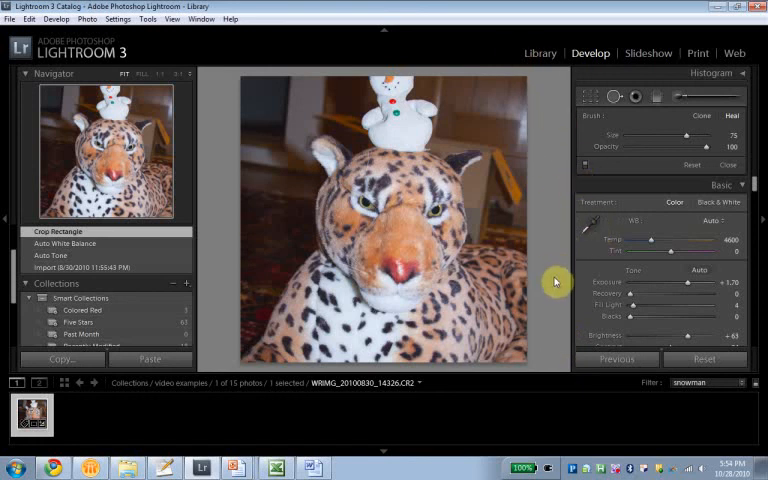
mouse_move(565, 270)
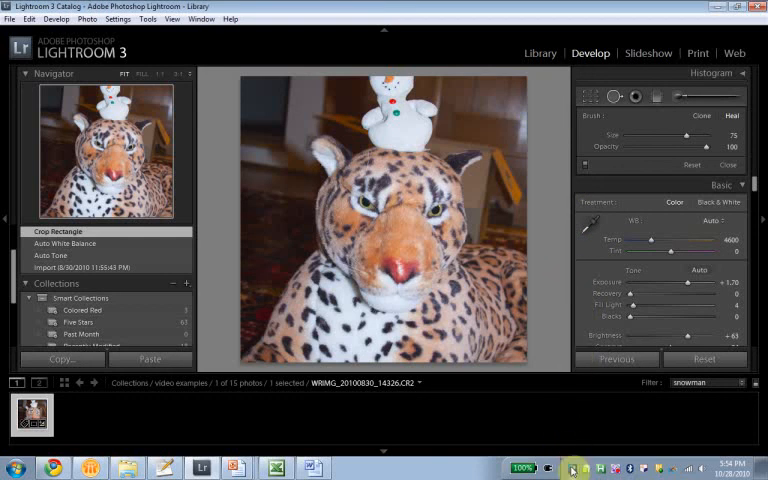
click(602, 467)
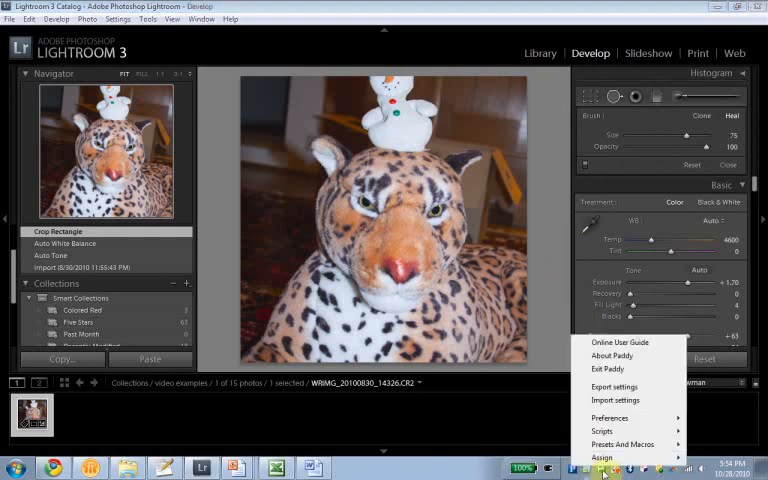